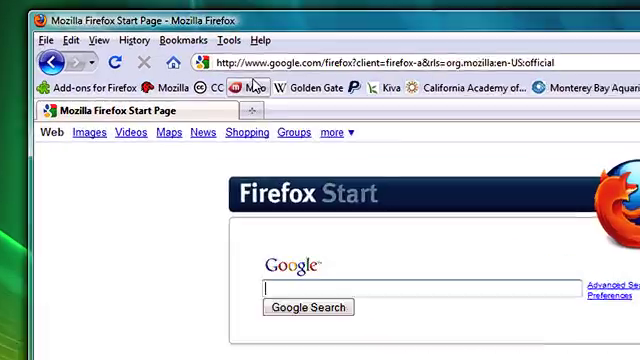
Step: Start a private browsing session from the Tools menu, then end it again
{"action": "left_click", "coordinate": [244, 40]}
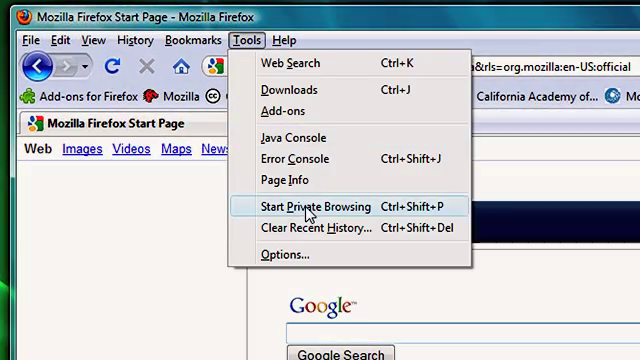
{"action": "left_click", "coordinate": [316, 206]}
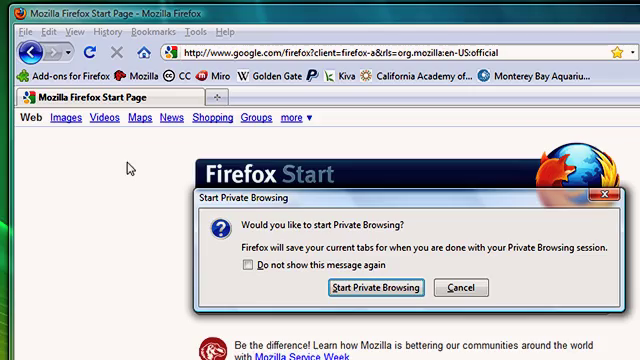
{"action": "left_click", "coordinate": [374, 288]}
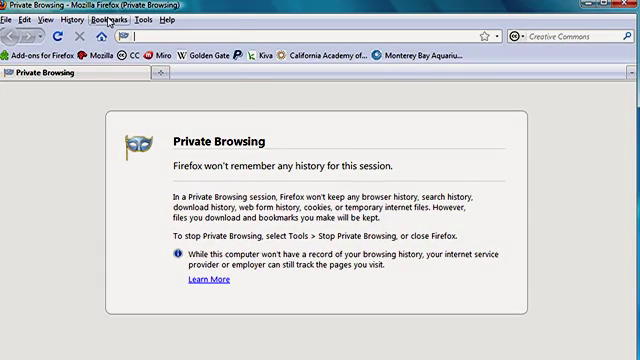
{"action": "left_click", "coordinate": [108, 18]}
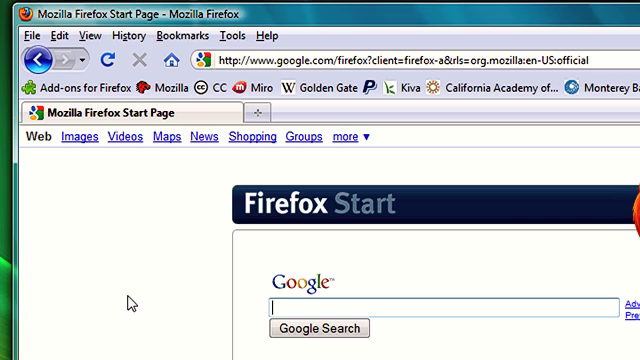
Step: In the history library, forget the brilliantearth.com site, then check the address bar no longer suggests it
{"action": "left_click", "coordinate": [110, 36]}
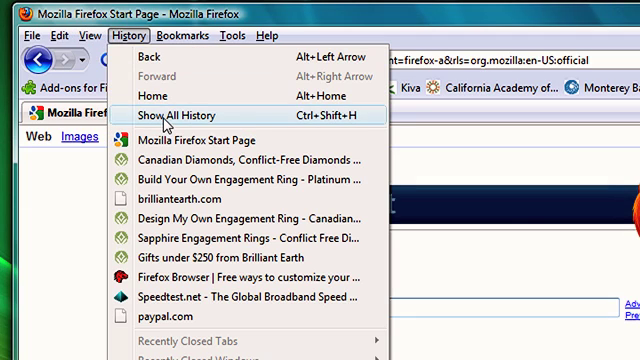
{"action": "left_click", "coordinate": [184, 116]}
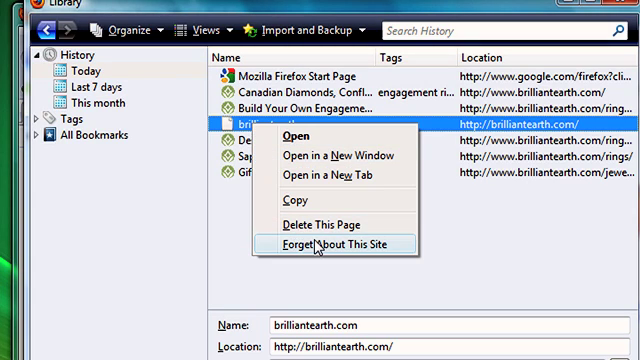
{"action": "left_click", "coordinate": [316, 242]}
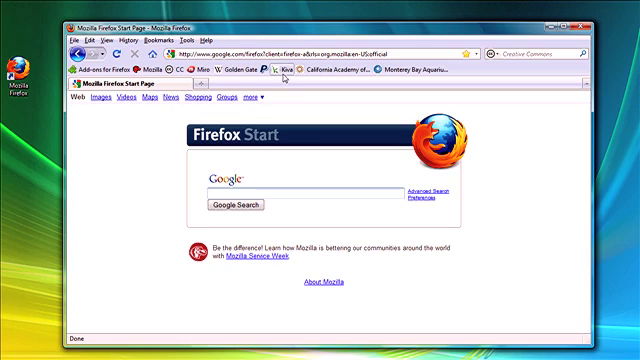
{"action": "type", "text": "engagement"}
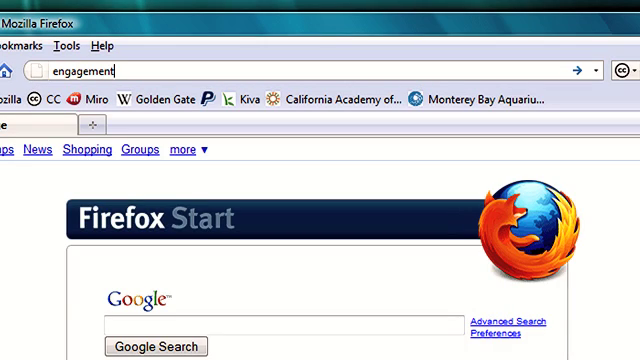
{"action": "type", "text": "ring"}
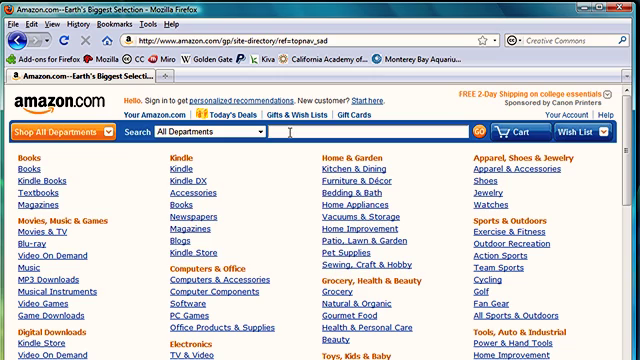
Step: Clear the last two hours of history, cookies, cache and logins via Clear Recent History
{"action": "type", "text": "eng"}
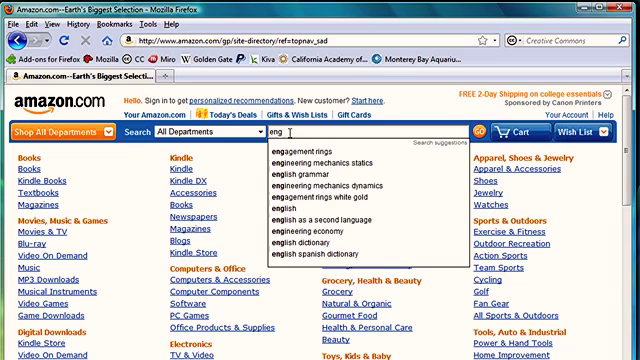
{"action": "left_click", "coordinate": [490, 132]}
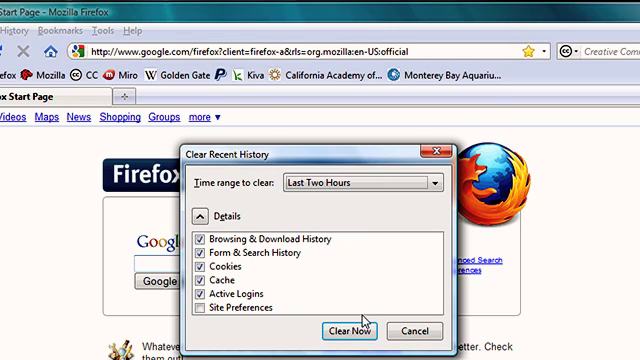
{"action": "left_click", "coordinate": [348, 332]}
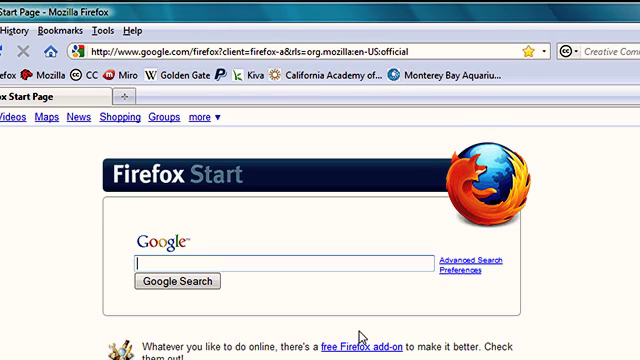
{"action": "left_click", "coordinate": [156, 30]}
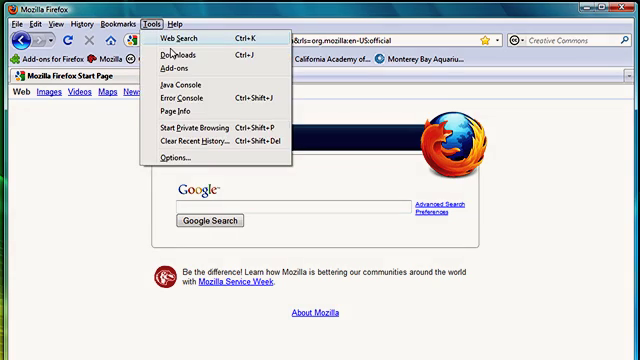
Step: In Options > Privacy, set 'Firefox will' to Use custom settings for history
{"action": "left_click", "coordinate": [160, 160]}
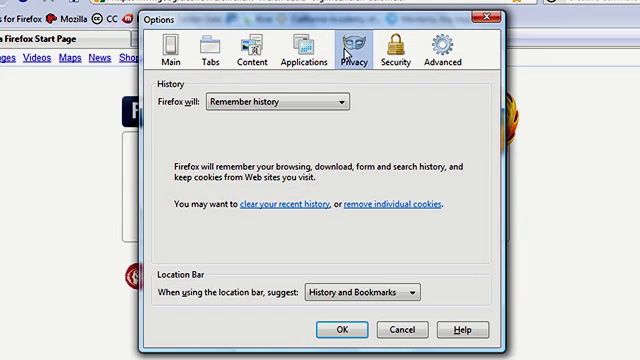
{"action": "left_click", "coordinate": [344, 100]}
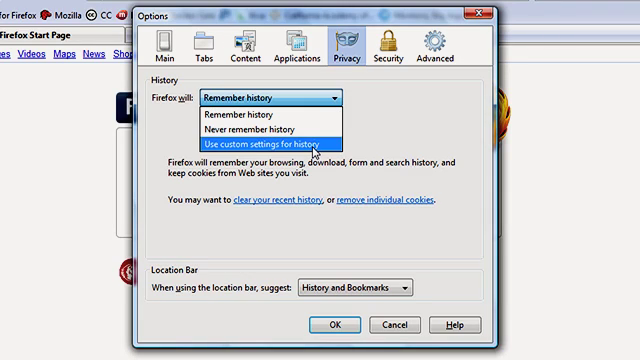
{"action": "left_click", "coordinate": [264, 142]}
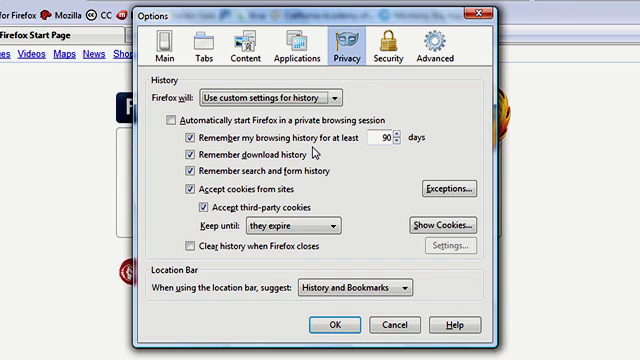